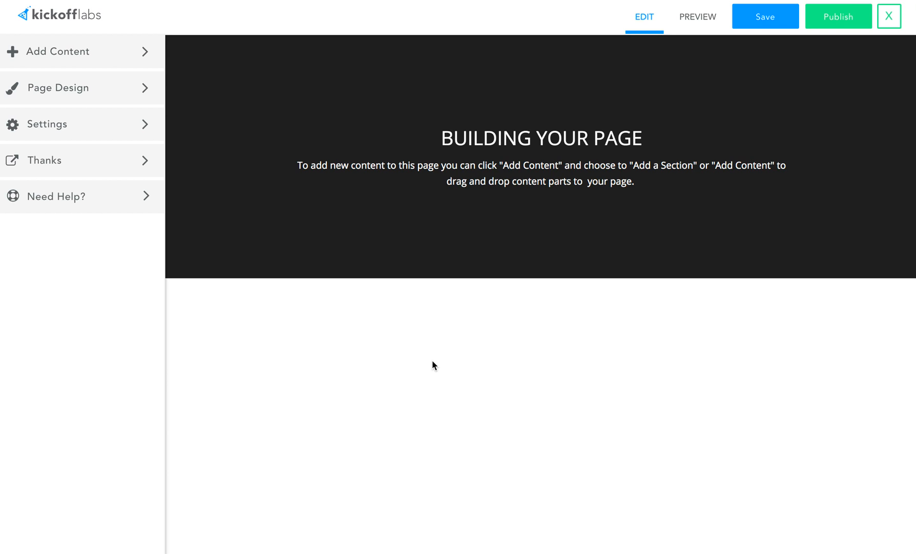
mouse_move(243, 263)
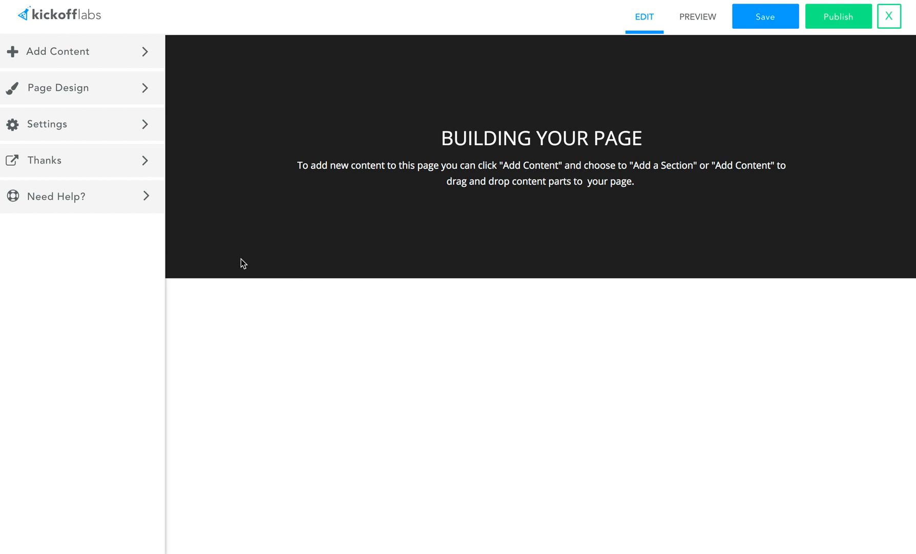
mouse_move(74, 53)
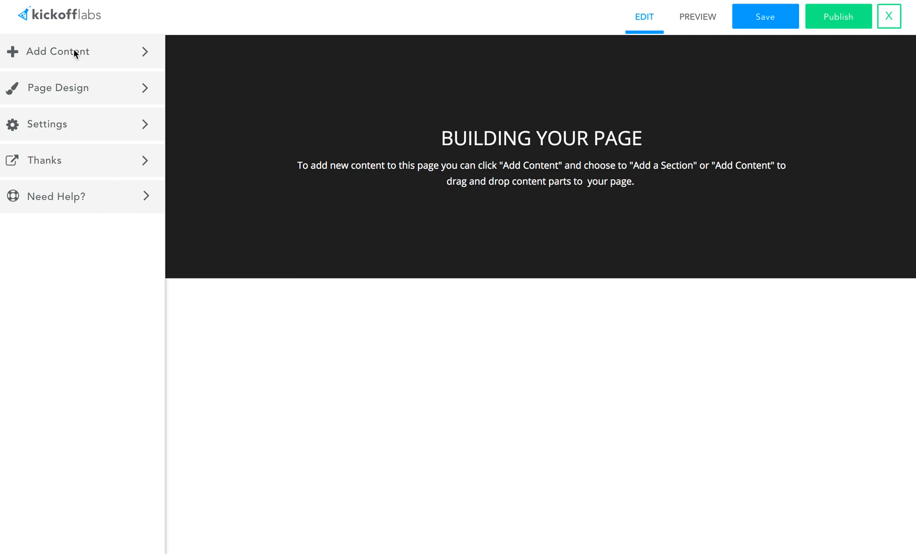
Browse the Add Content list and the page-wide design settings, then leave them
click(58, 50)
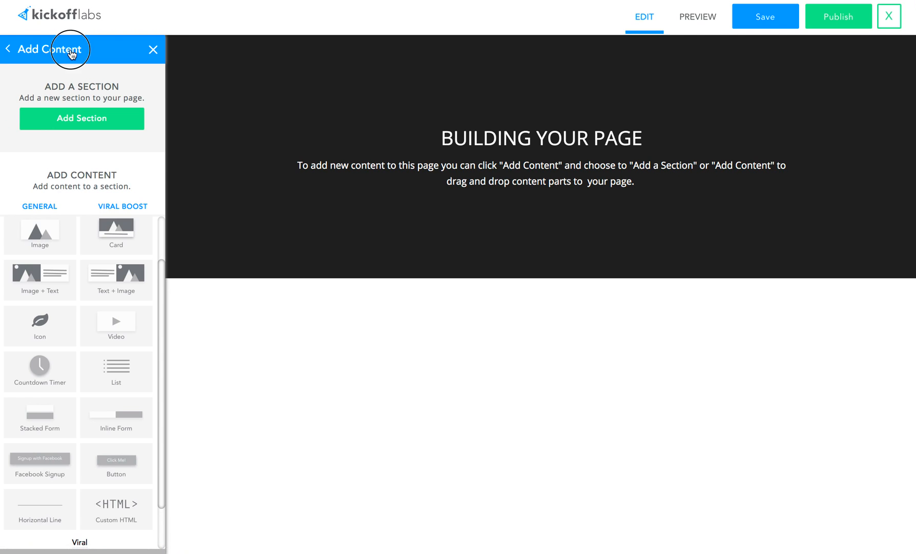
click(8, 50)
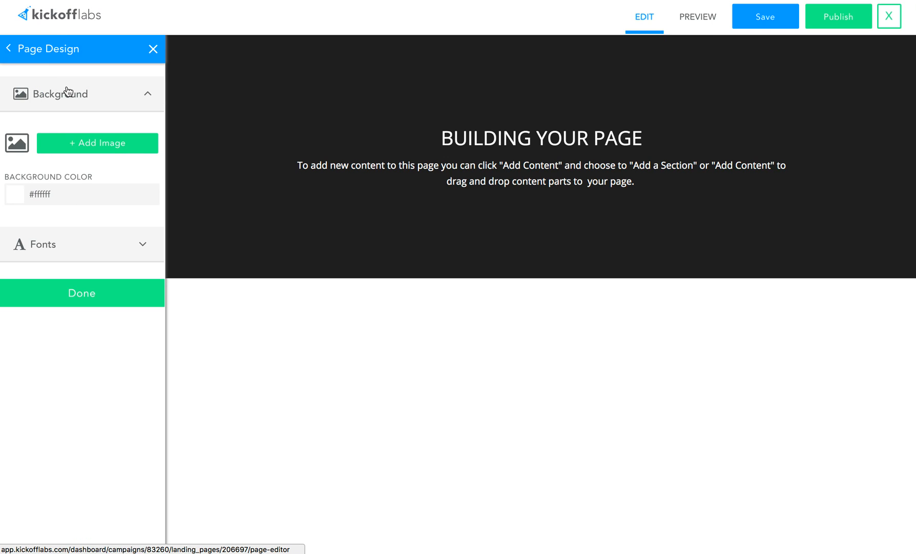
click(82, 244)
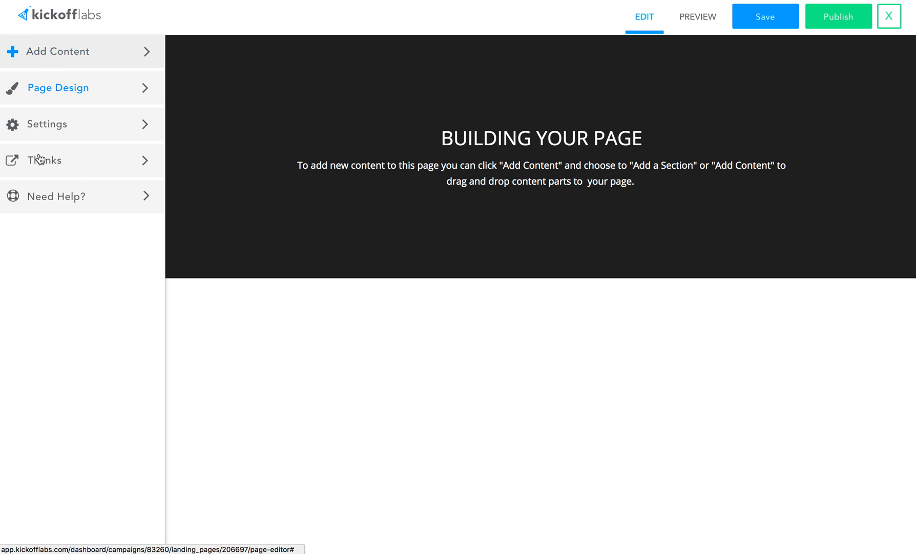
Bring up Design Section settings for the dark hero section at the top
click(49, 124)
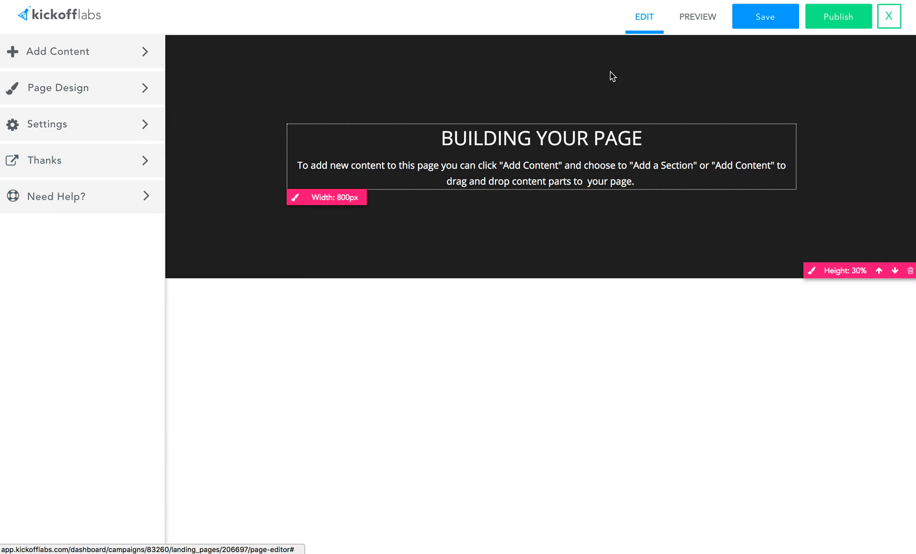
click(697, 16)
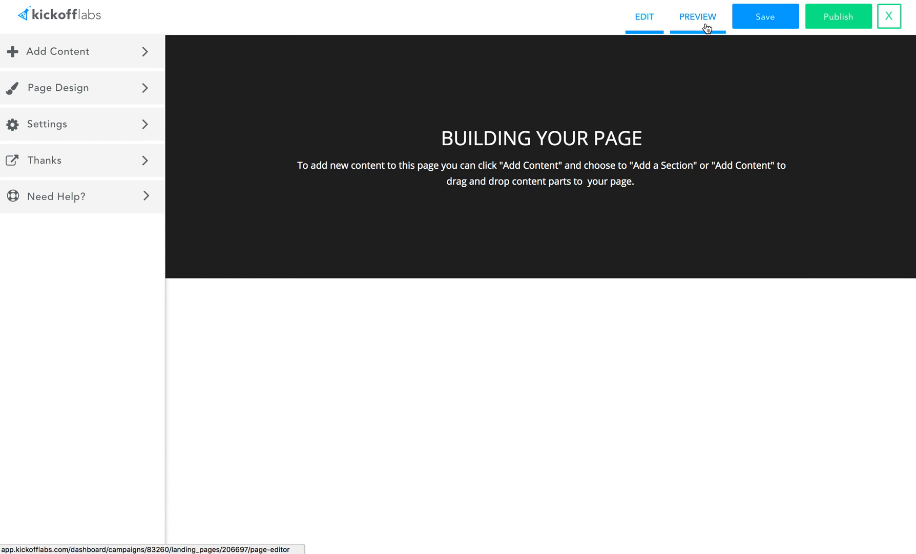
mouse_move(860, 26)
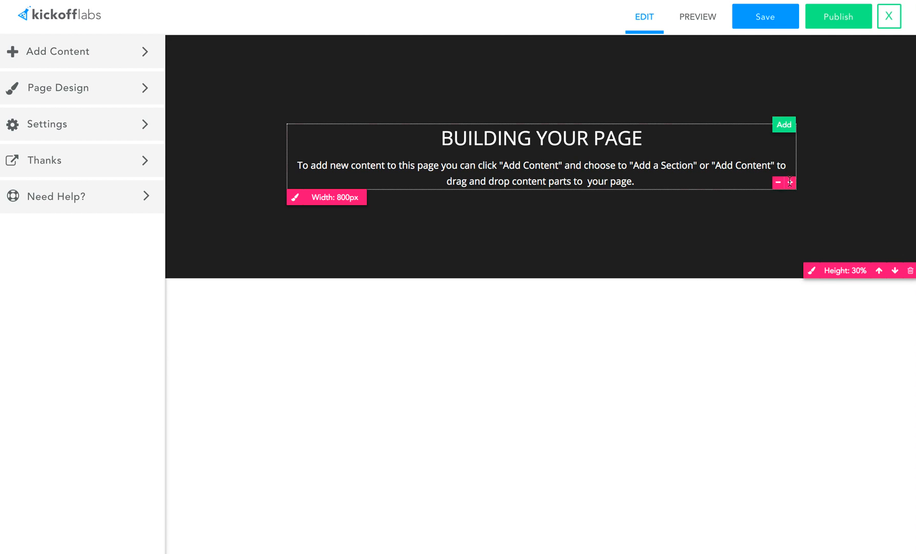
mouse_move(713, 250)
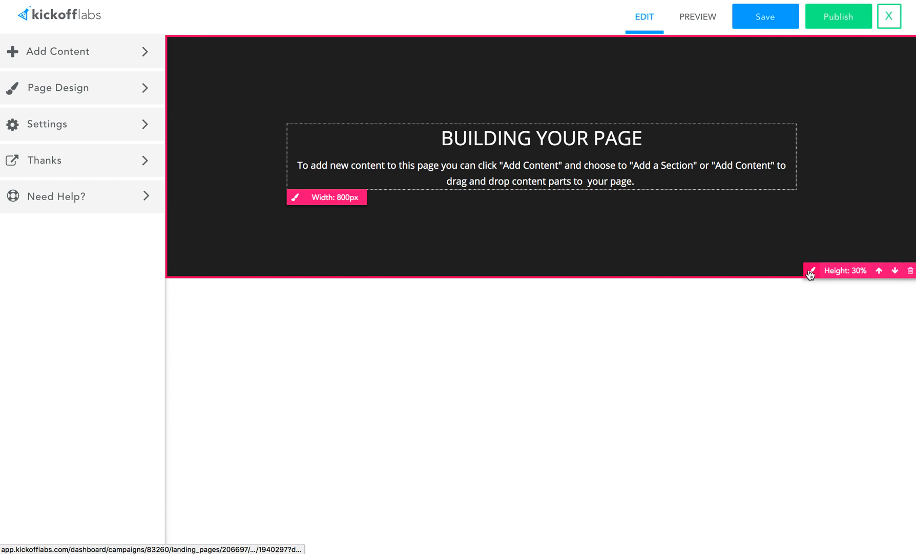
mouse_move(811, 271)
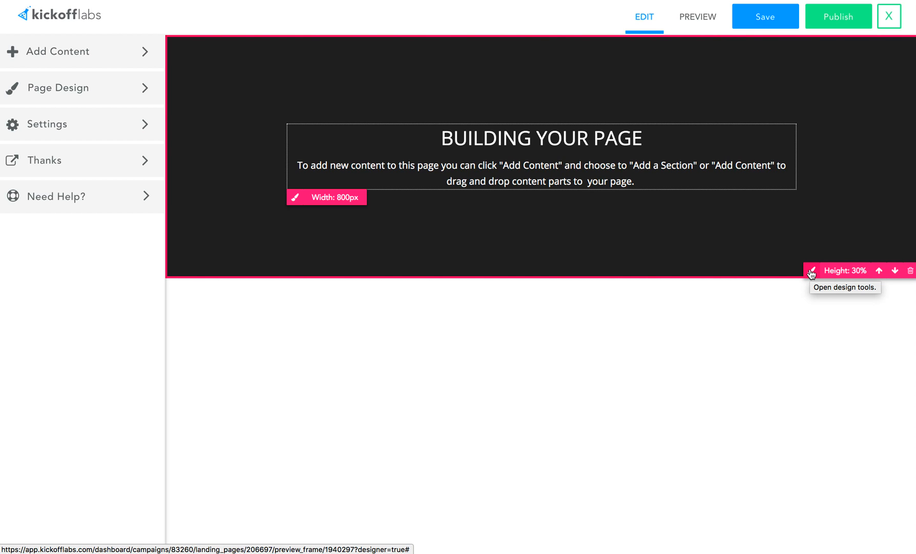
click(811, 271)
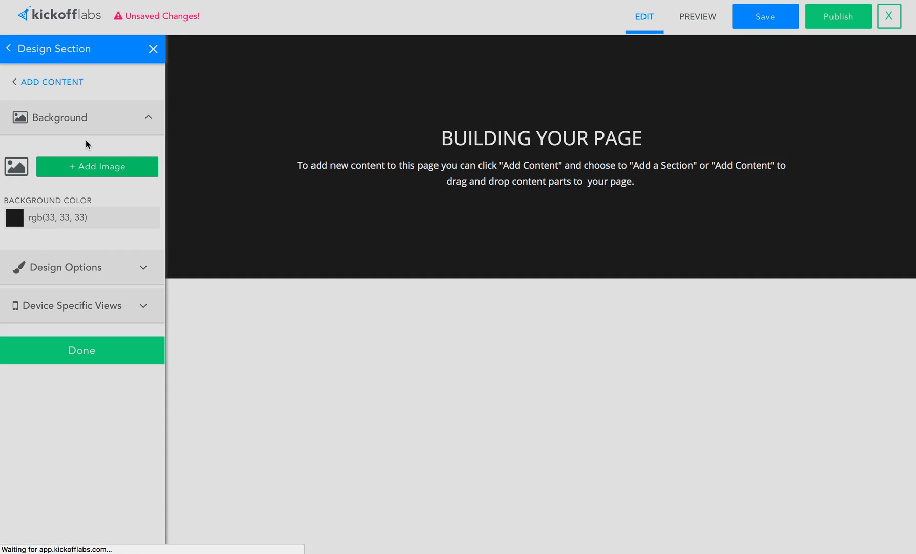
Set the hero background to the People stock photo of a windswept-hair woman
click(97, 166)
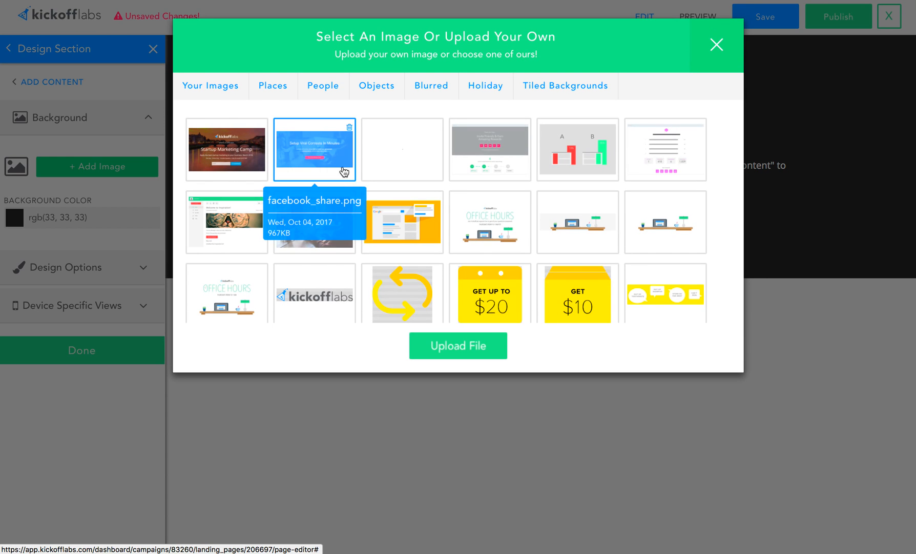
click(322, 86)
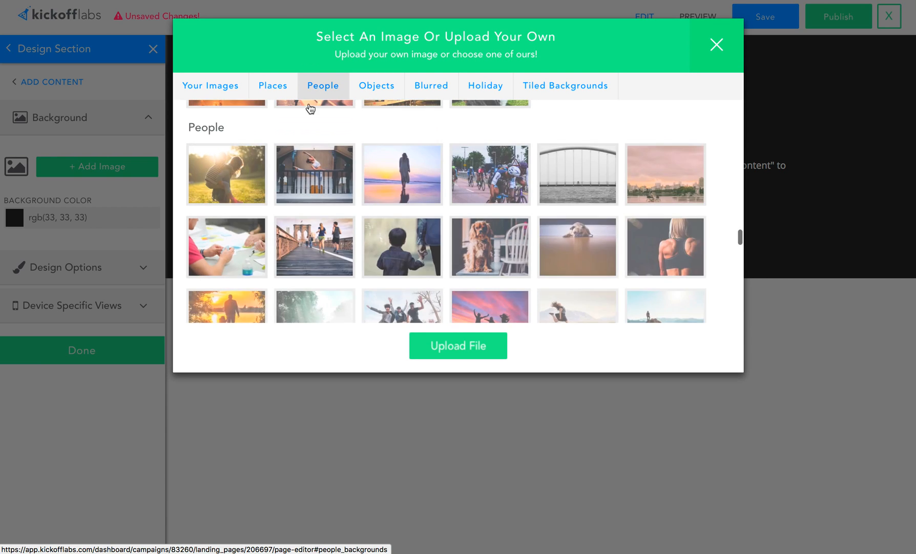
scroll(down, 3)
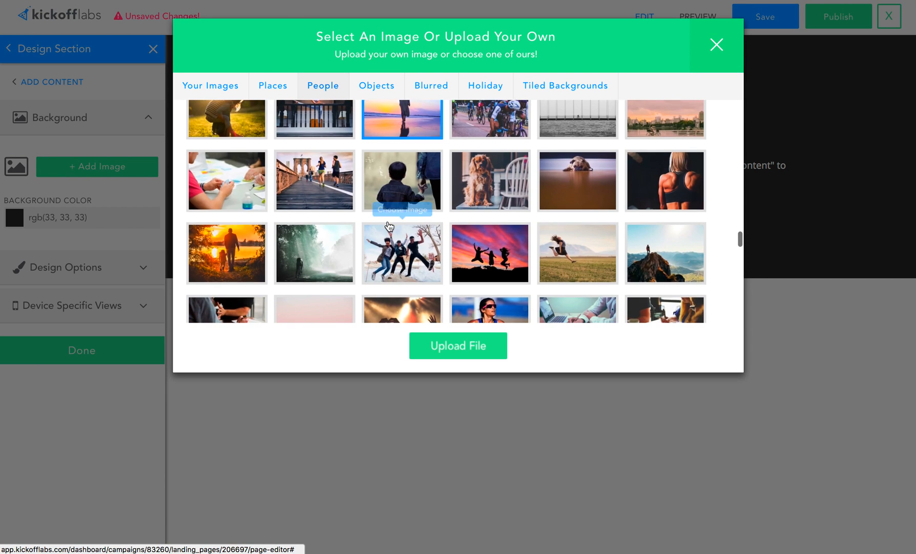
scroll(down, 3)
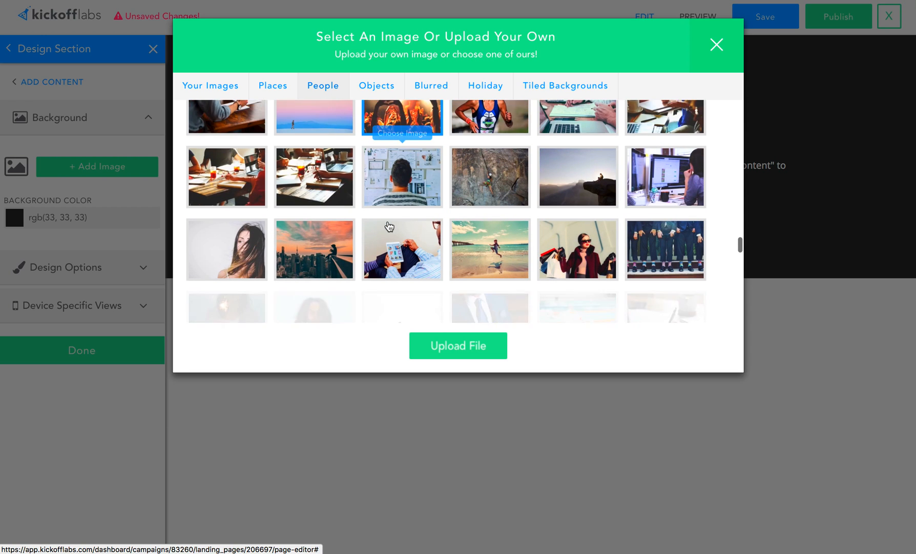
scroll(down, 3)
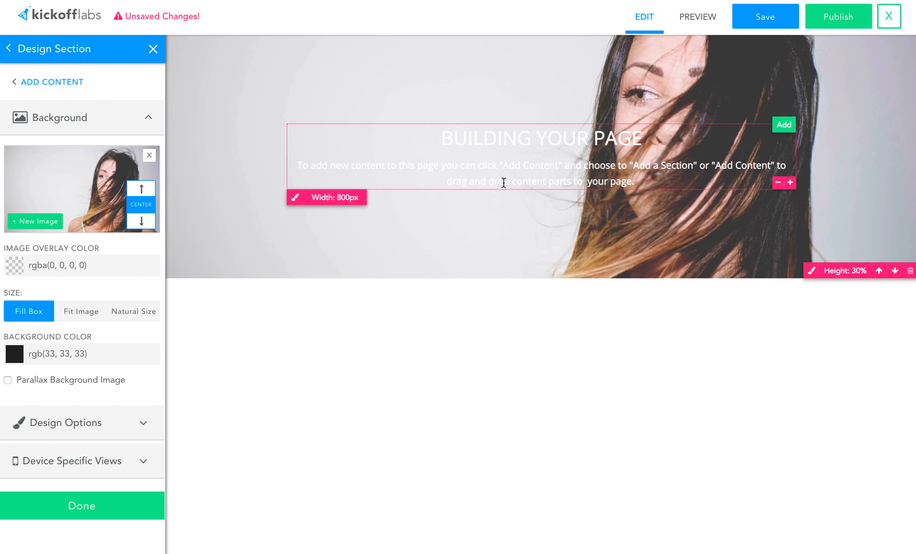
mouse_move(326, 173)
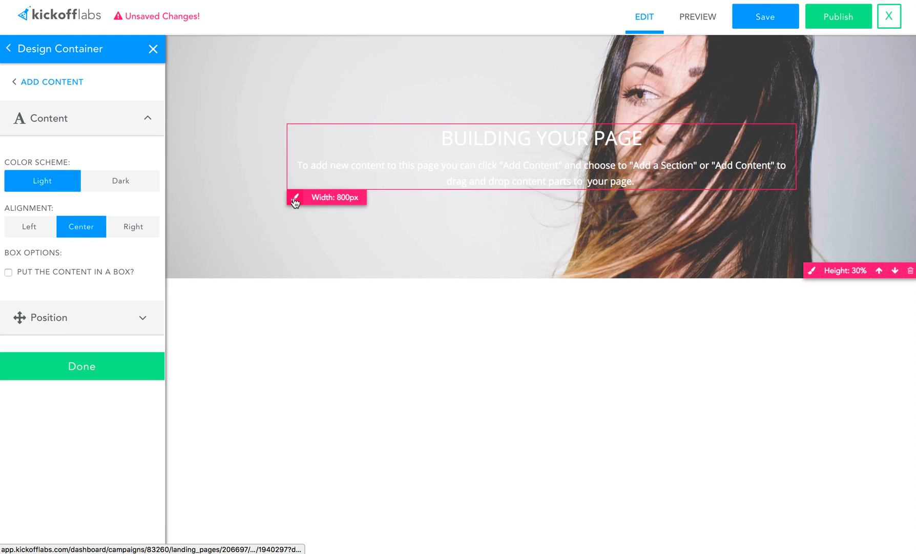
mouse_move(46, 165)
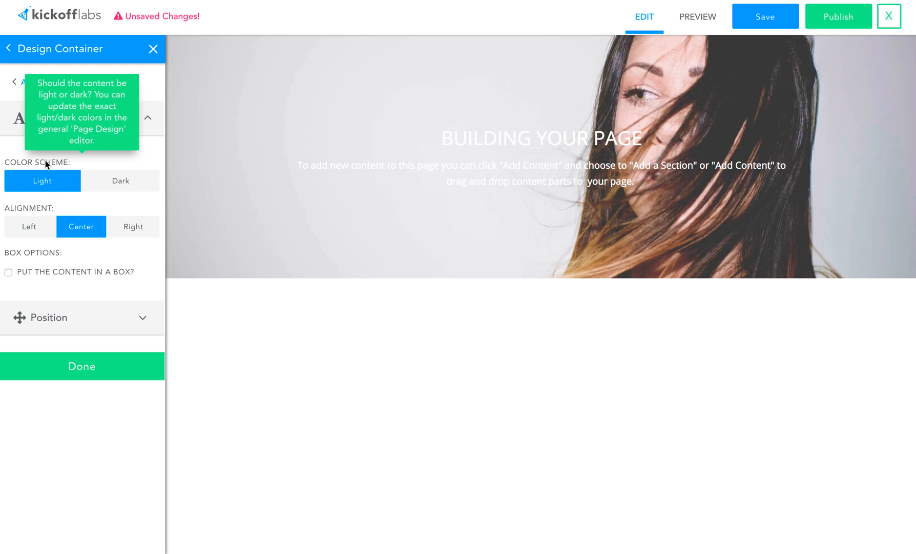
Set the hero container's Color Scheme to Dark
click(120, 180)
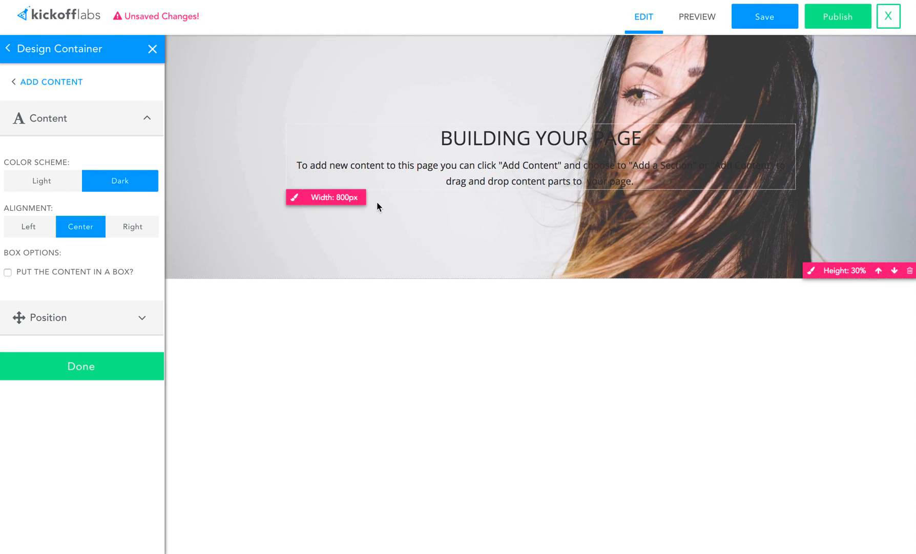
click(525, 173)
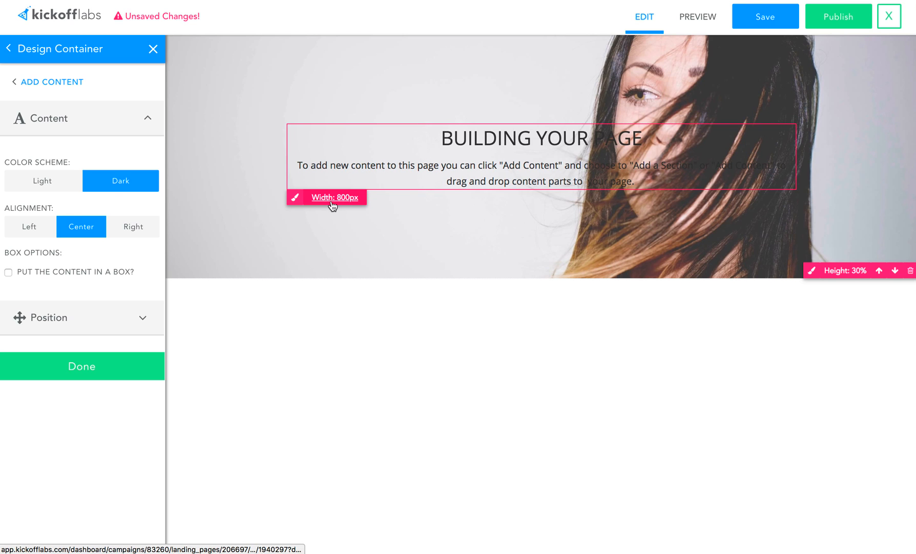
Set the hero container's Max. Width to 500px
click(333, 197)
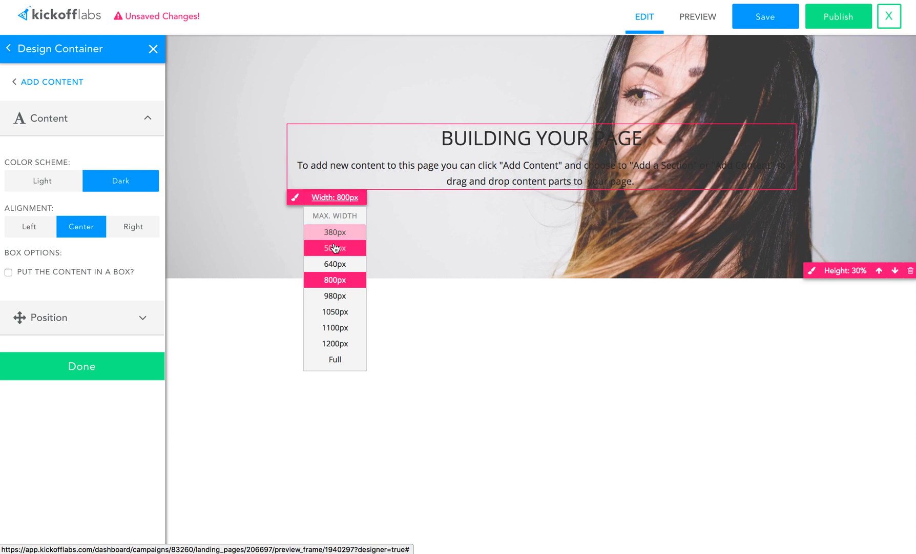
click(334, 247)
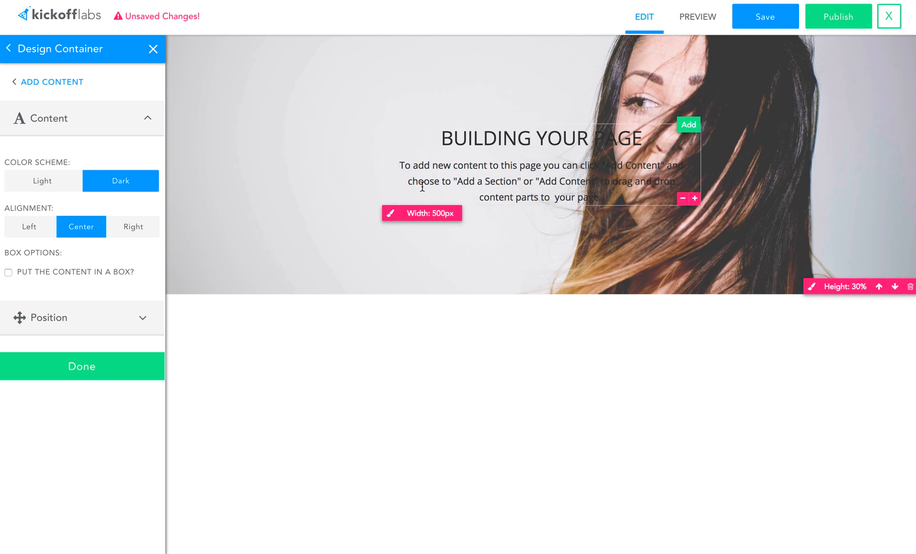
mouse_move(197, 226)
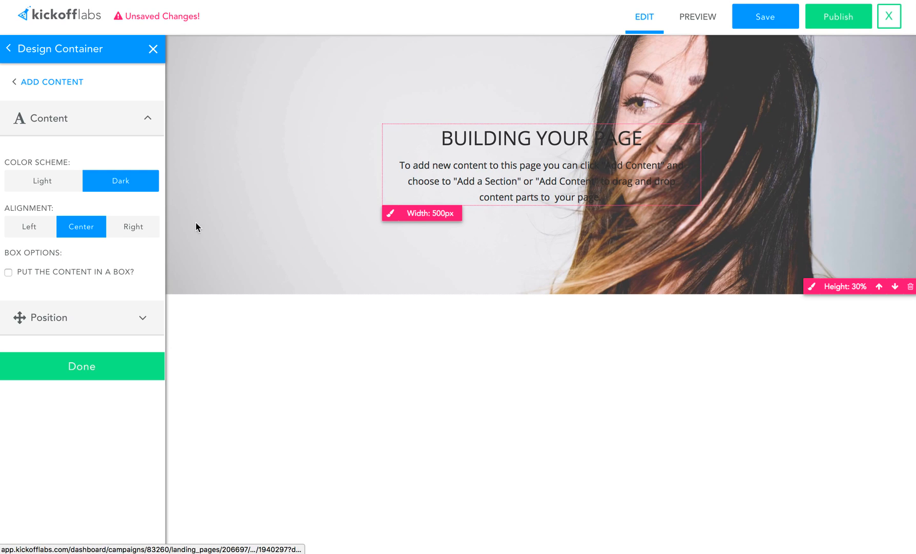
Set the hero container's Position Location to the left
click(82, 317)
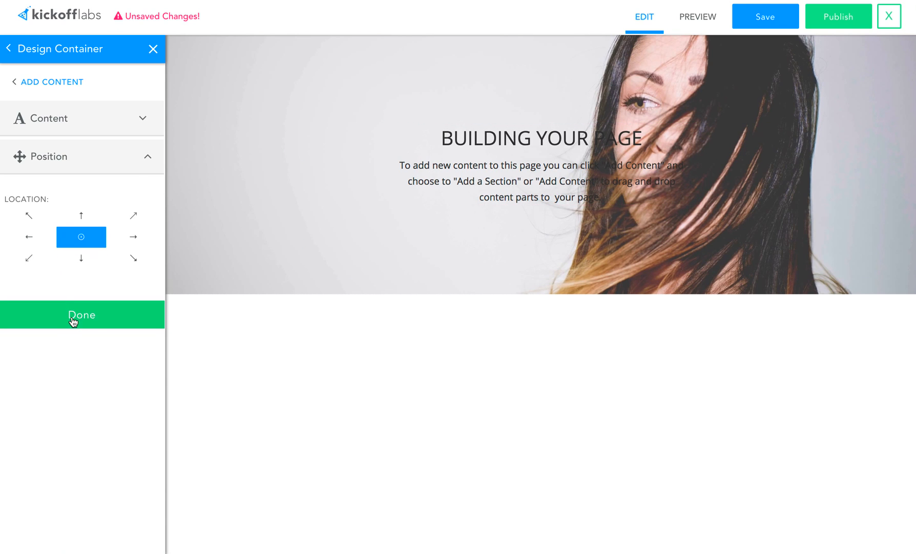
click(29, 237)
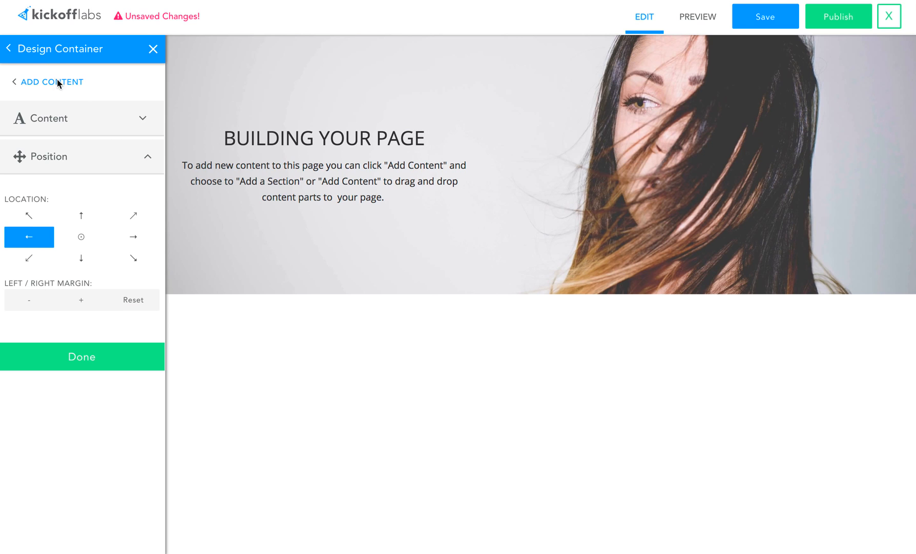
Return to the Add Content panel with the Signup Now! button in place
click(52, 82)
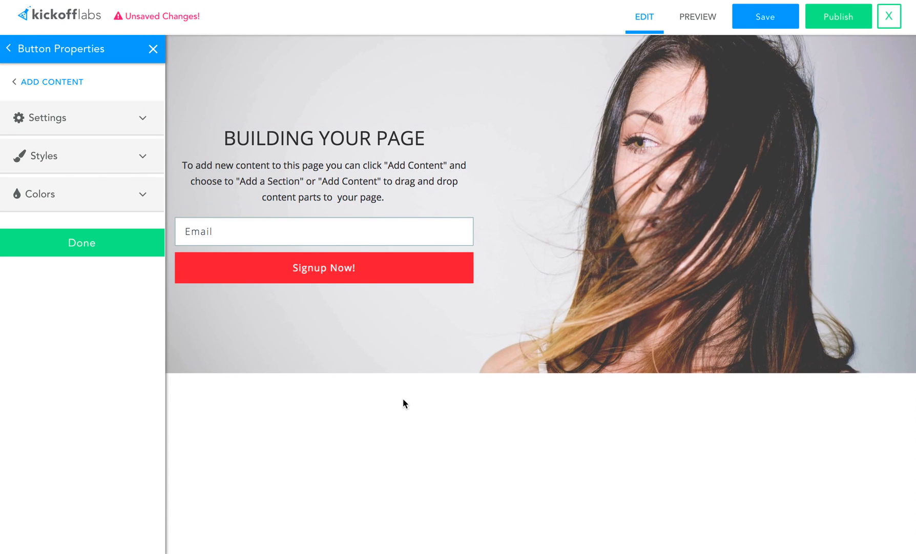
mouse_move(400, 398)
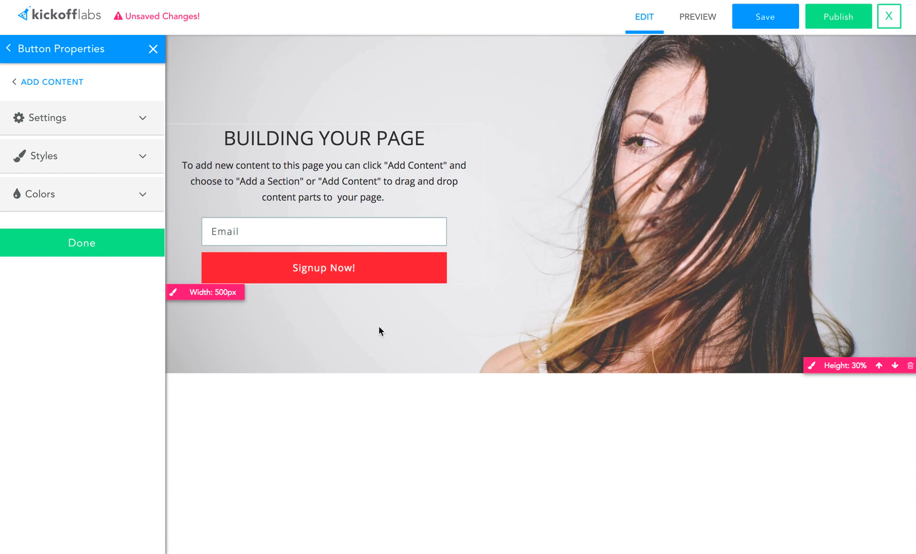
mouse_move(387, 332)
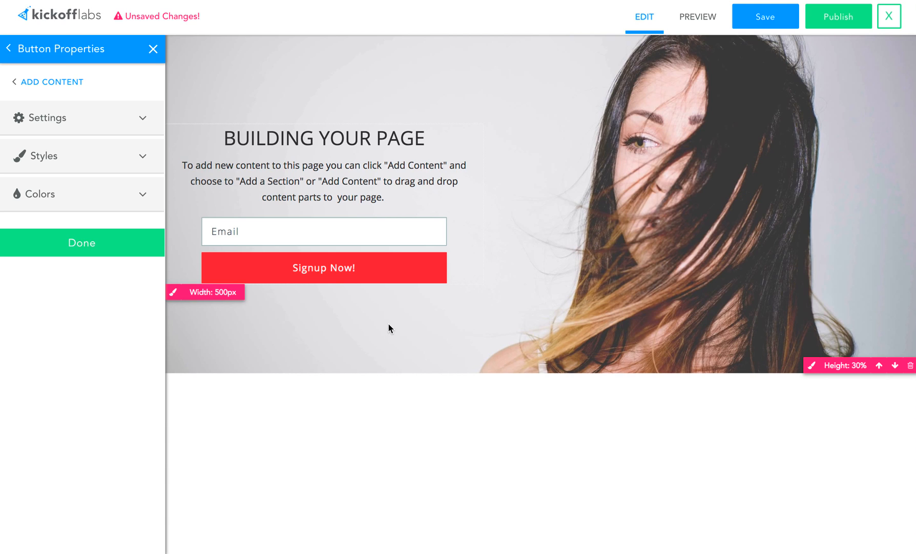
mouse_move(579, 412)
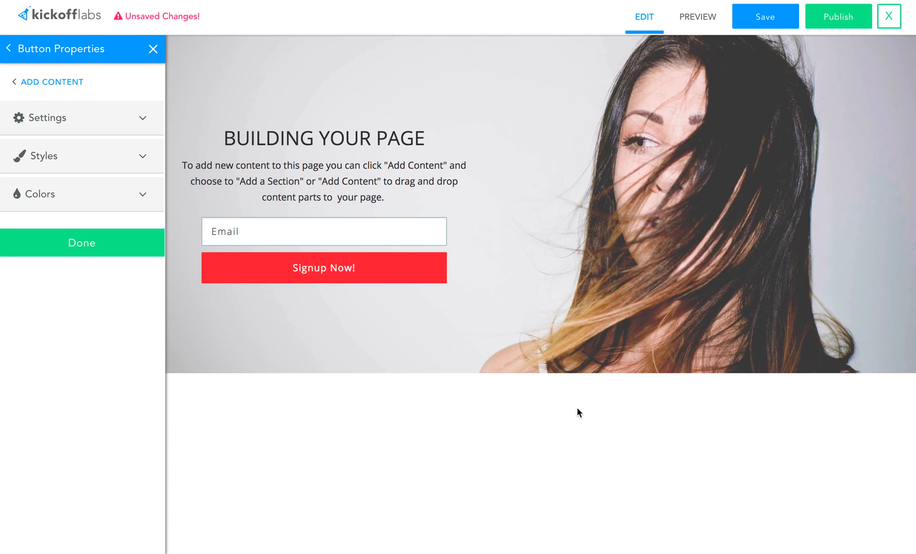
mouse_move(518, 404)
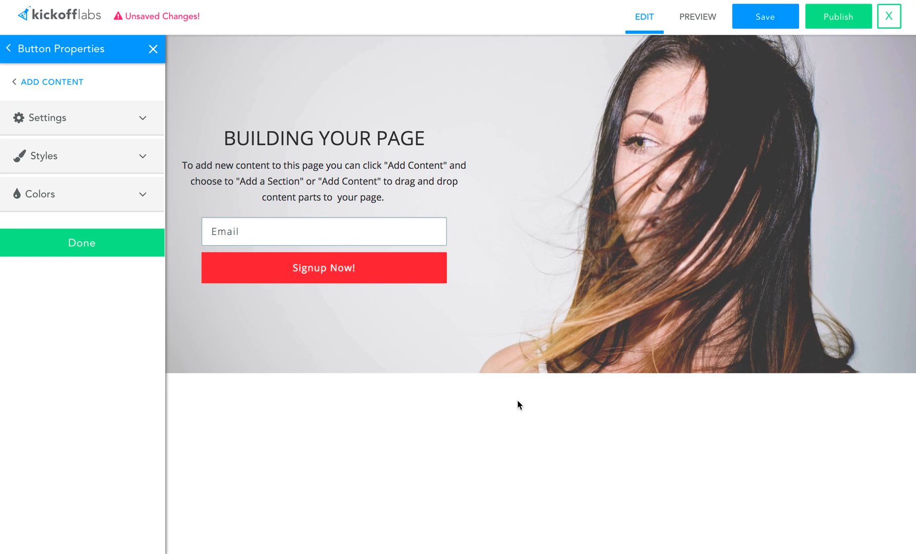
mouse_move(467, 402)
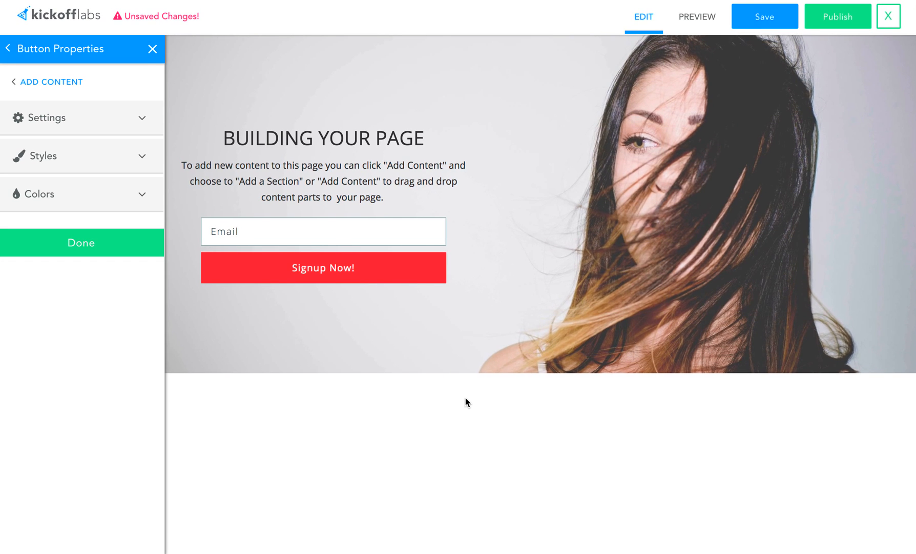
Insert the three-column icon feature section template below the hero
click(51, 82)
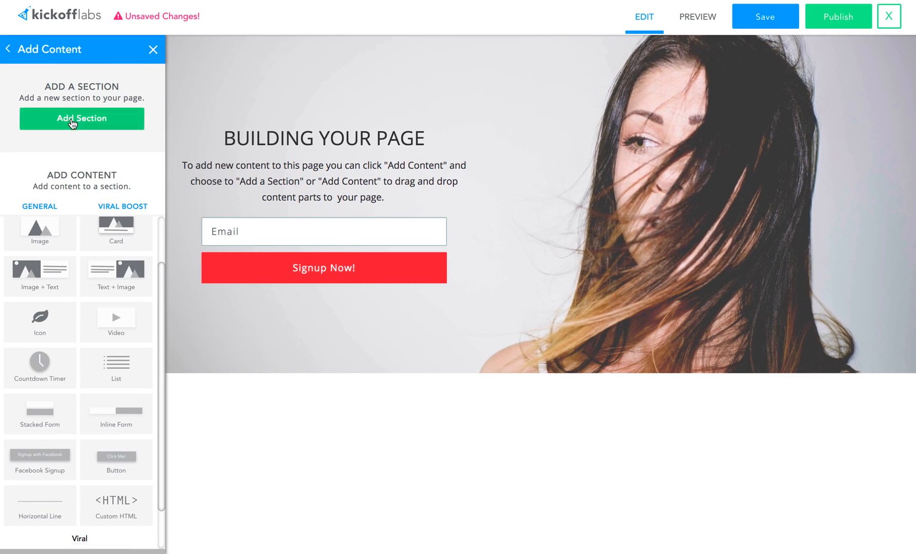
click(82, 119)
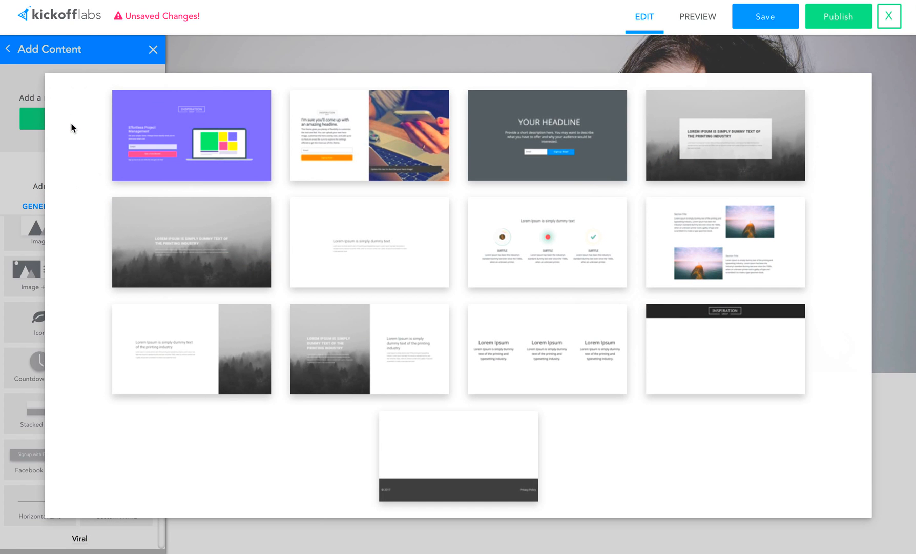
mouse_move(534, 240)
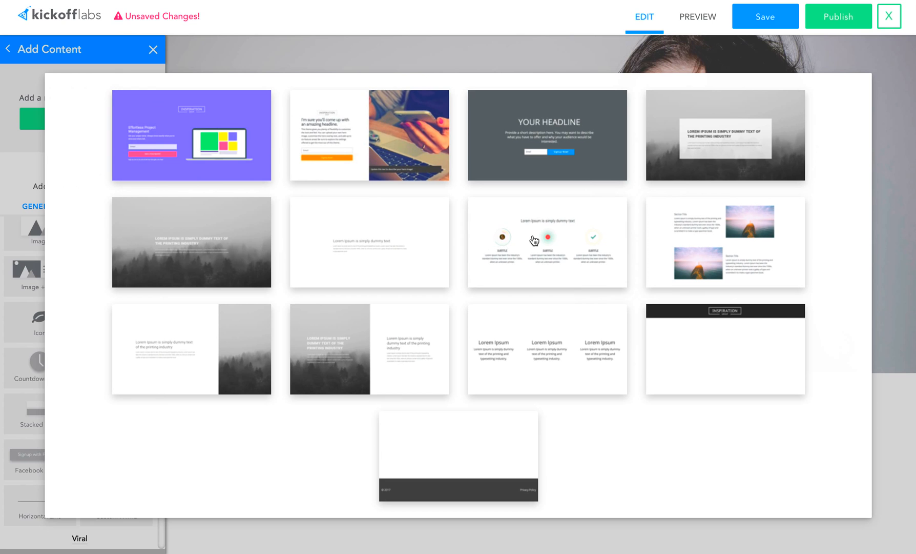
click(547, 242)
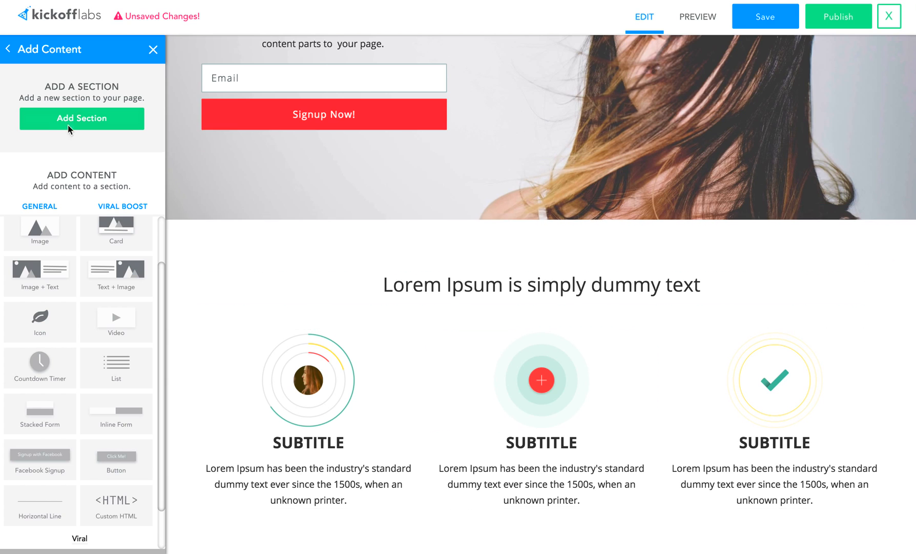
Insert the dark © 2018 footer template, then the centred headline-and-paragraph template
click(82, 119)
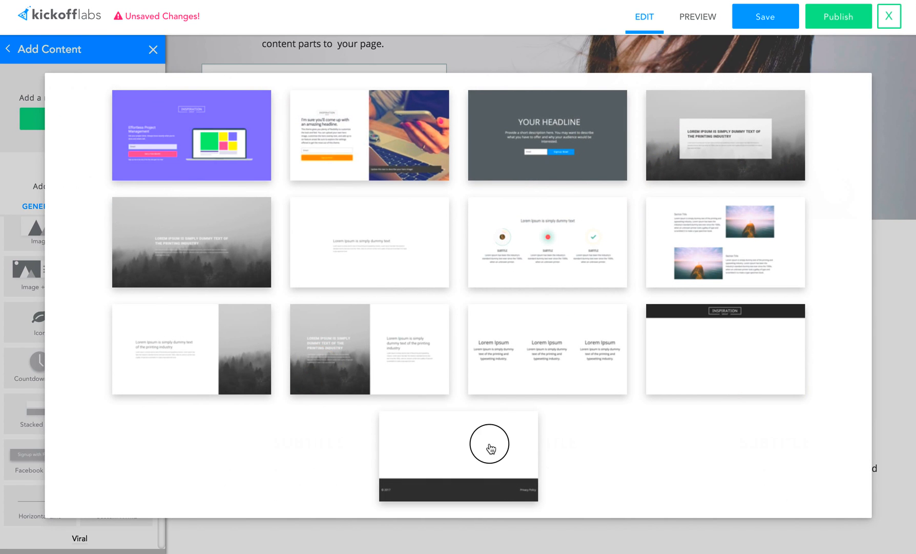
click(548, 242)
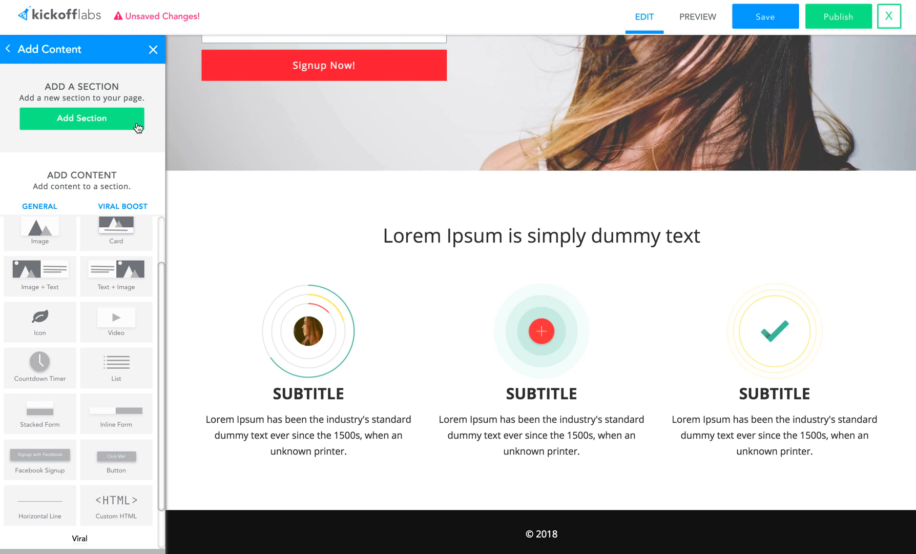
click(82, 118)
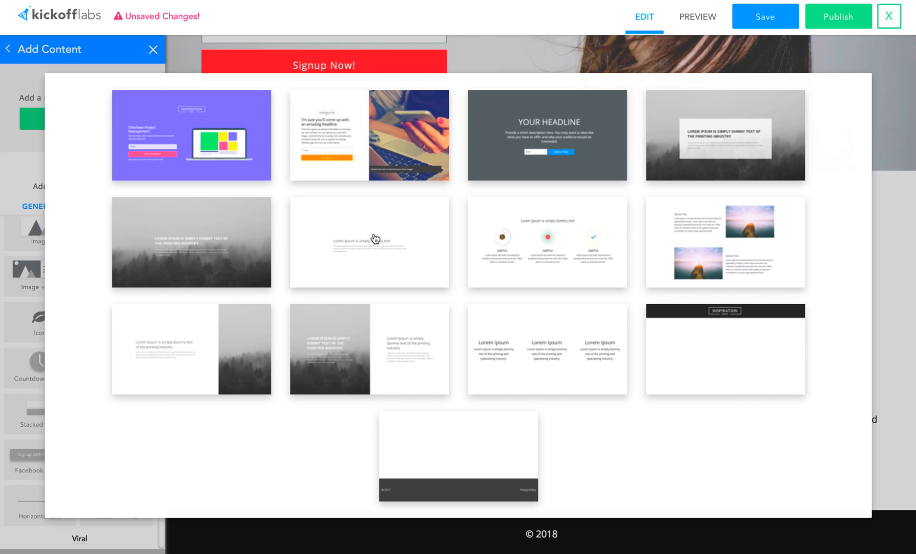
click(547, 242)
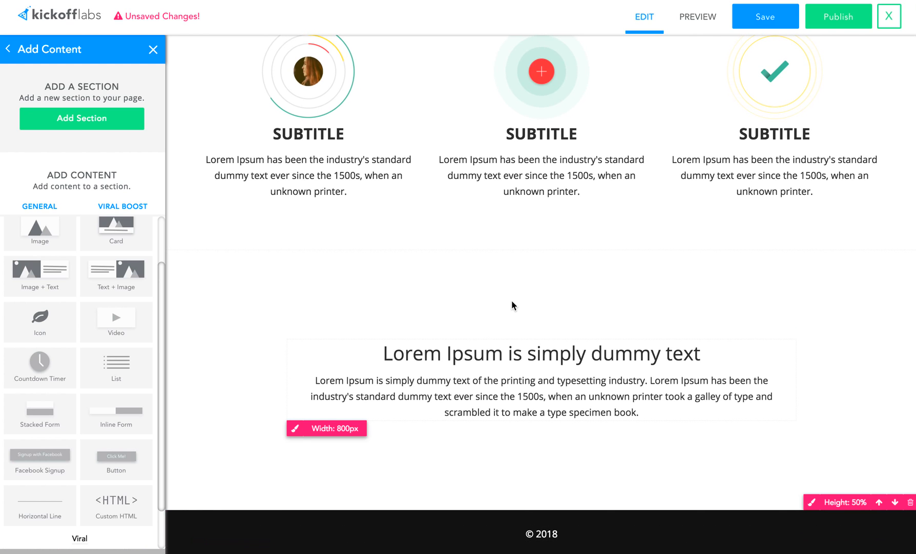
Add a second column beside the Lorem Ipsum text block and adjust the row width
click(472, 391)
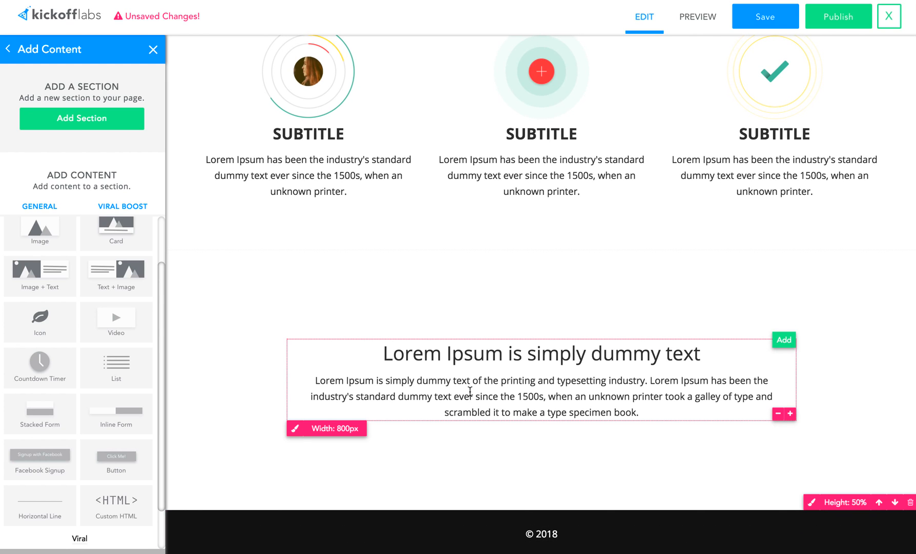
mouse_move(774, 342)
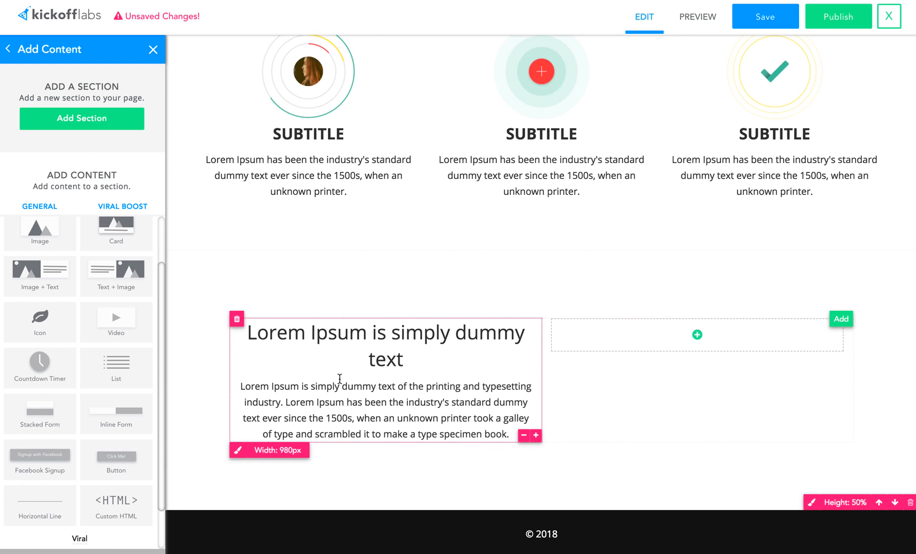
click(533, 435)
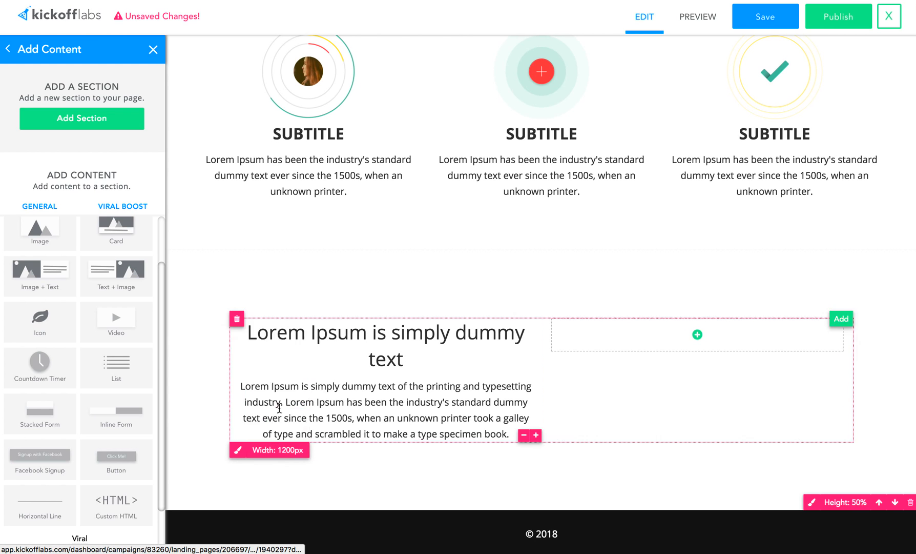
click(526, 435)
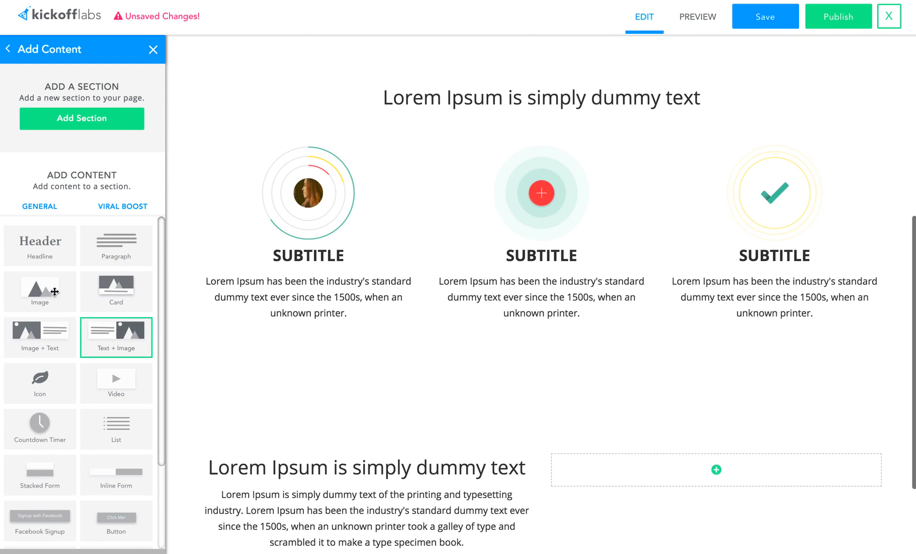
Scroll the Add Content panel down to reach the Headline and Paragraph blocks
scroll(down, 3)
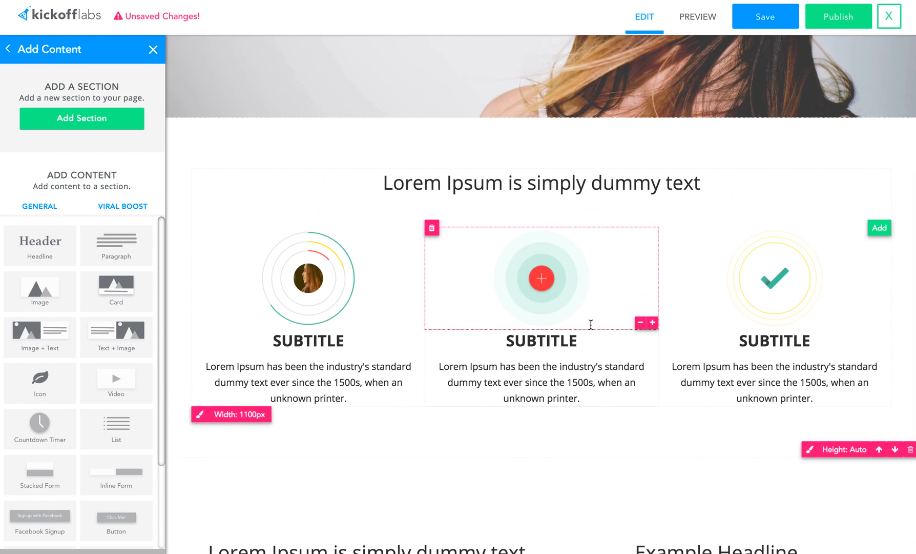
Delete the middle icon column from the feature section and confirm the removal
scroll(up, 3)
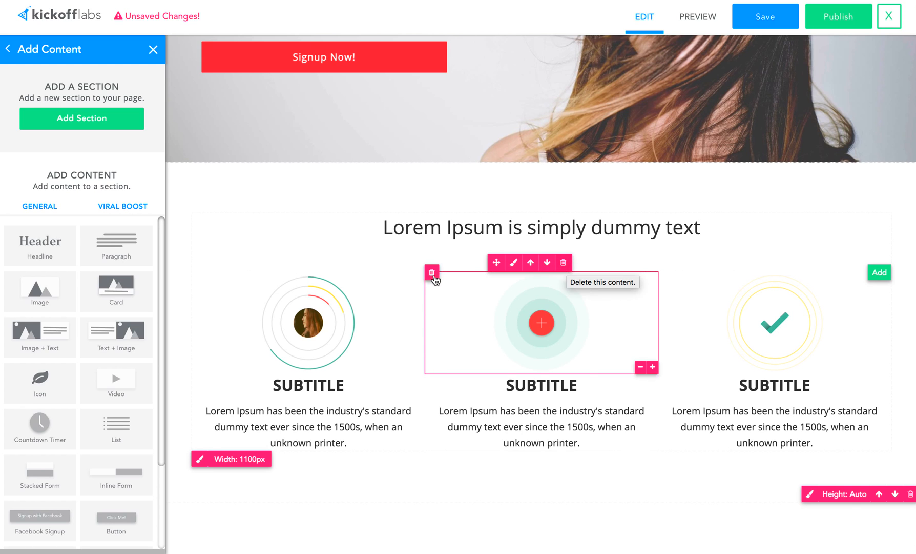
click(432, 273)
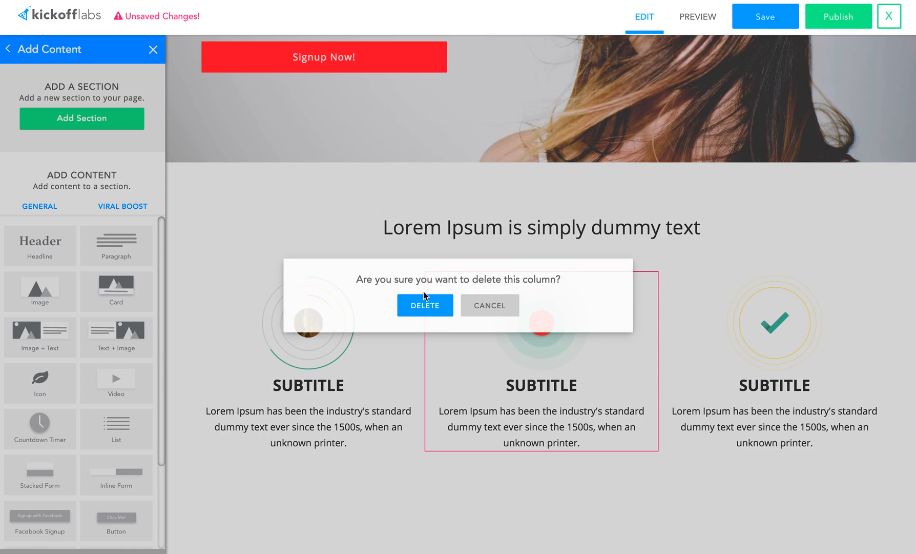
click(425, 304)
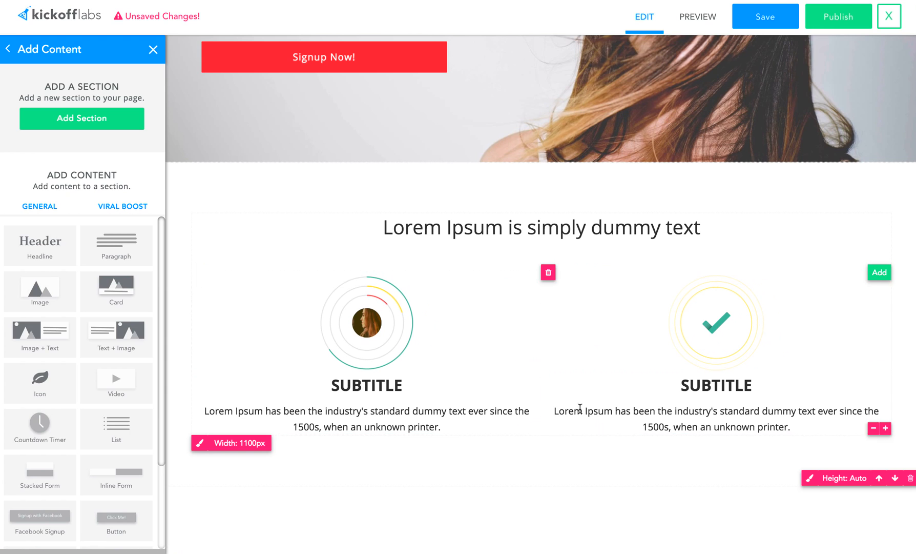
scroll(down, 3)
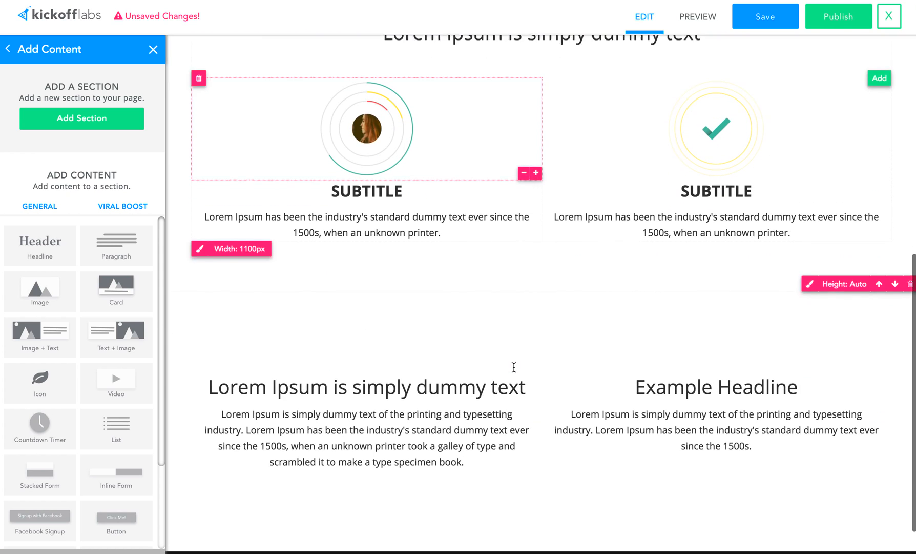
scroll(up, 3)
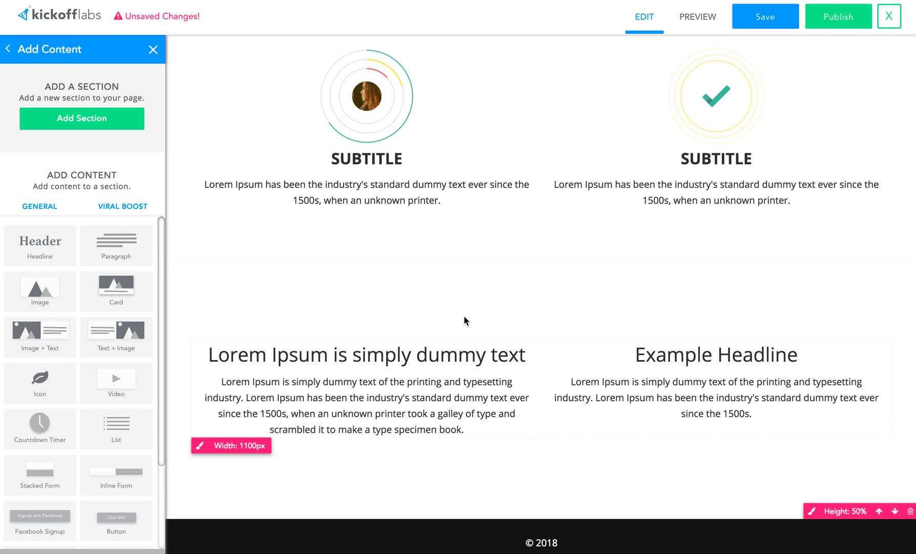
scroll(down, 3)
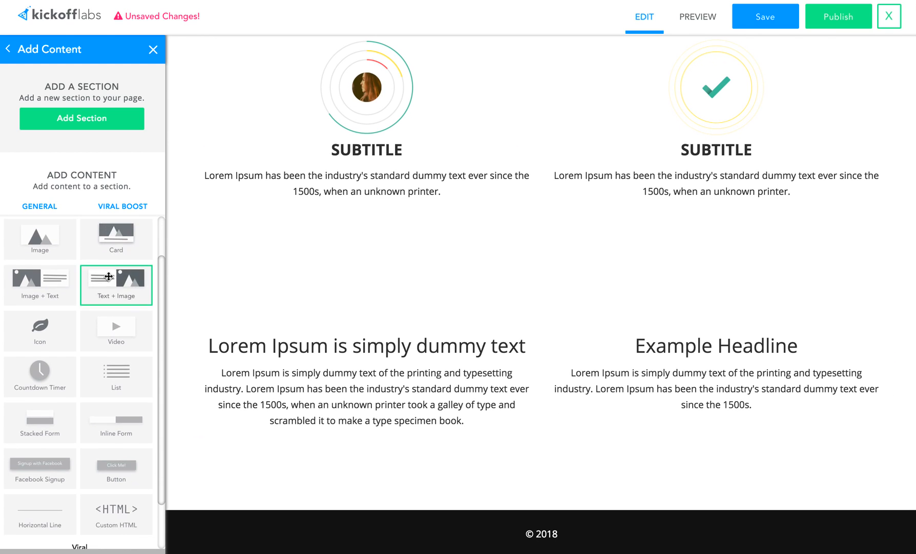
click(715, 344)
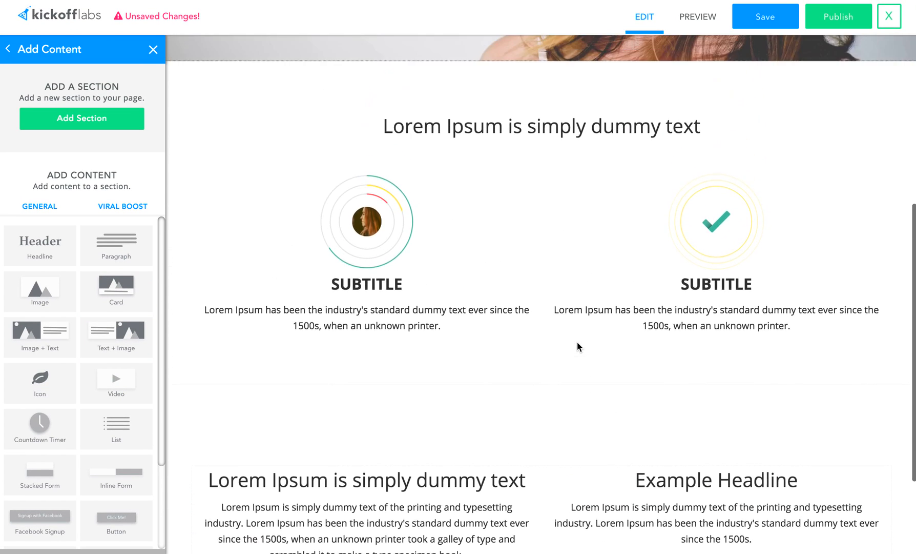
scroll(up, 3)
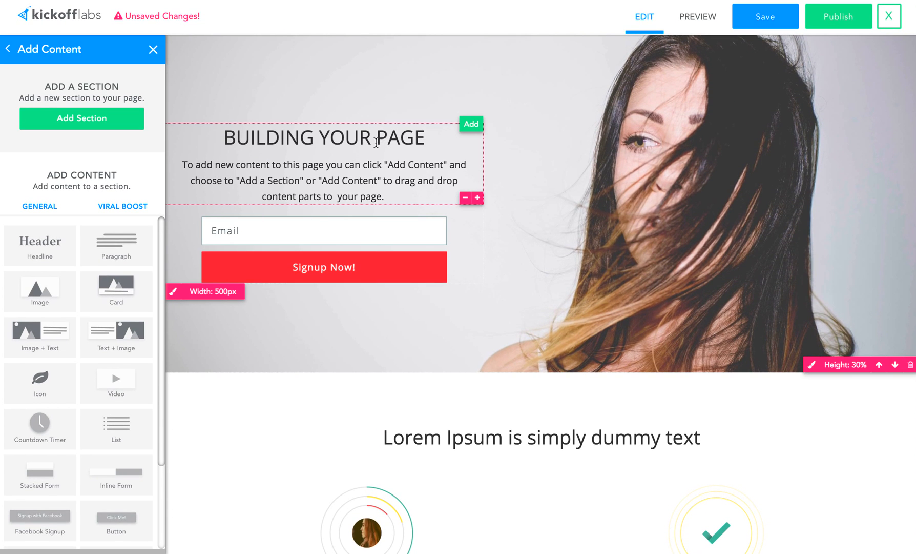
scroll(down, 3)
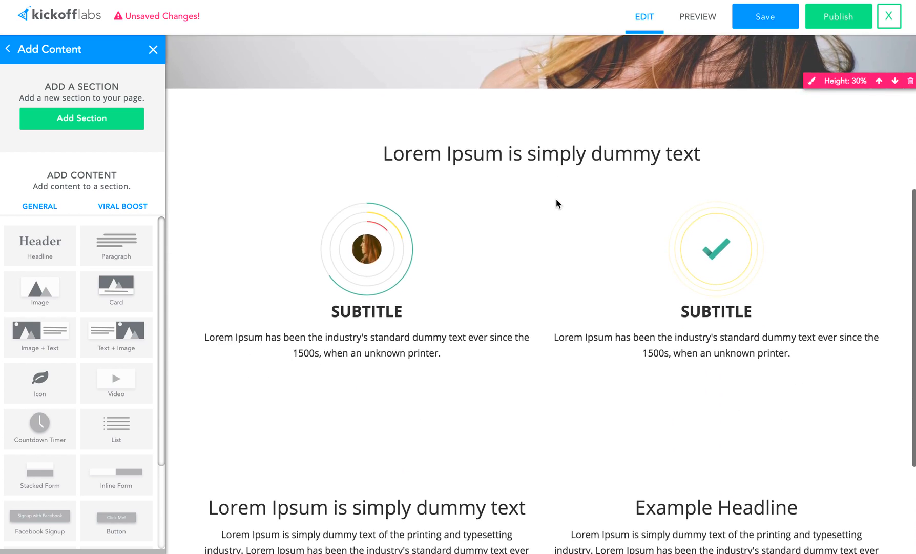
scroll(down, 3)
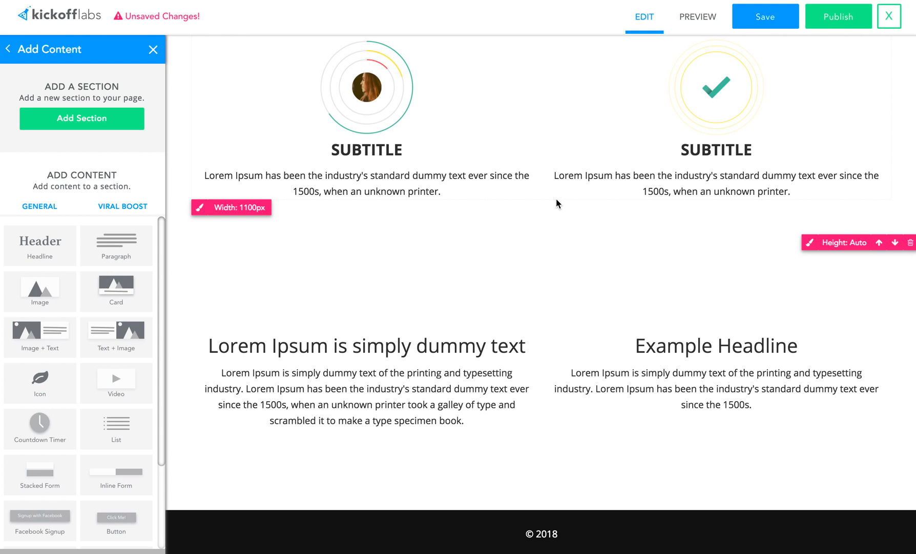
mouse_move(535, 218)
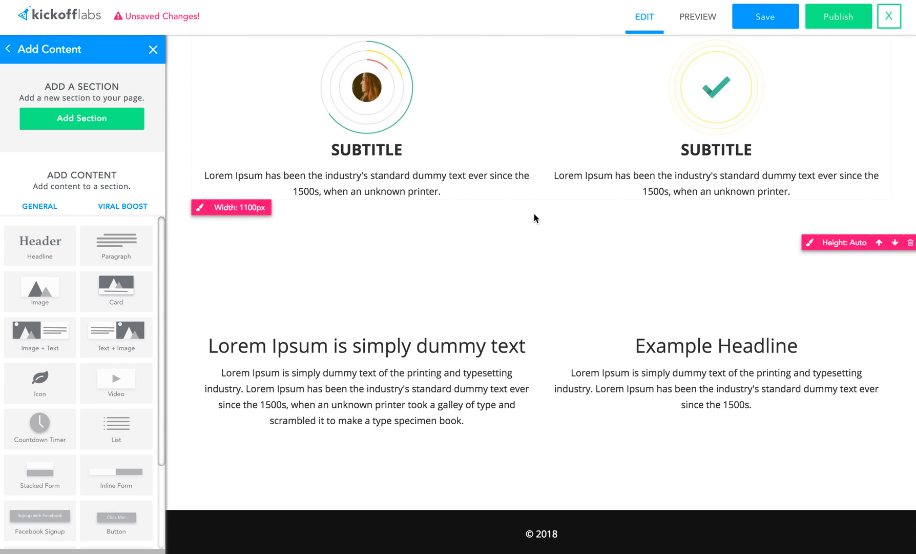